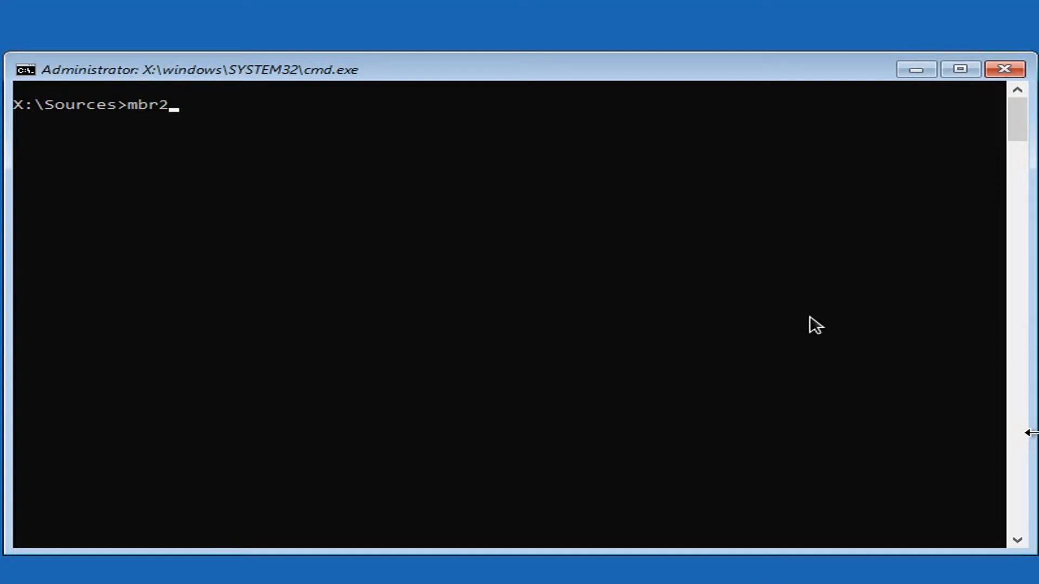
Run mbr2gpt /validate on disk 0, which reports that no OS partition was found
text(gpt /)
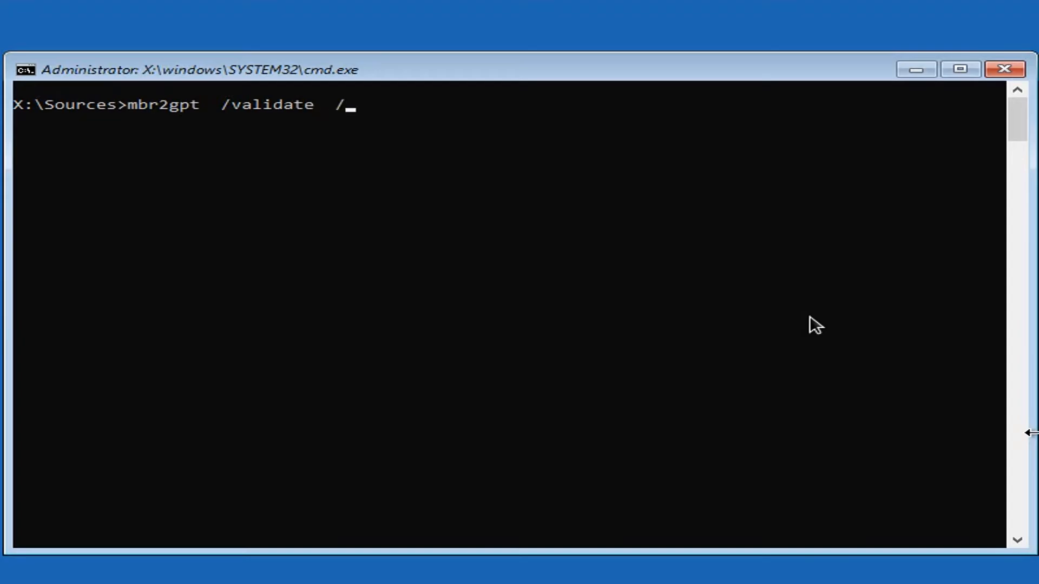
text(disk:0)
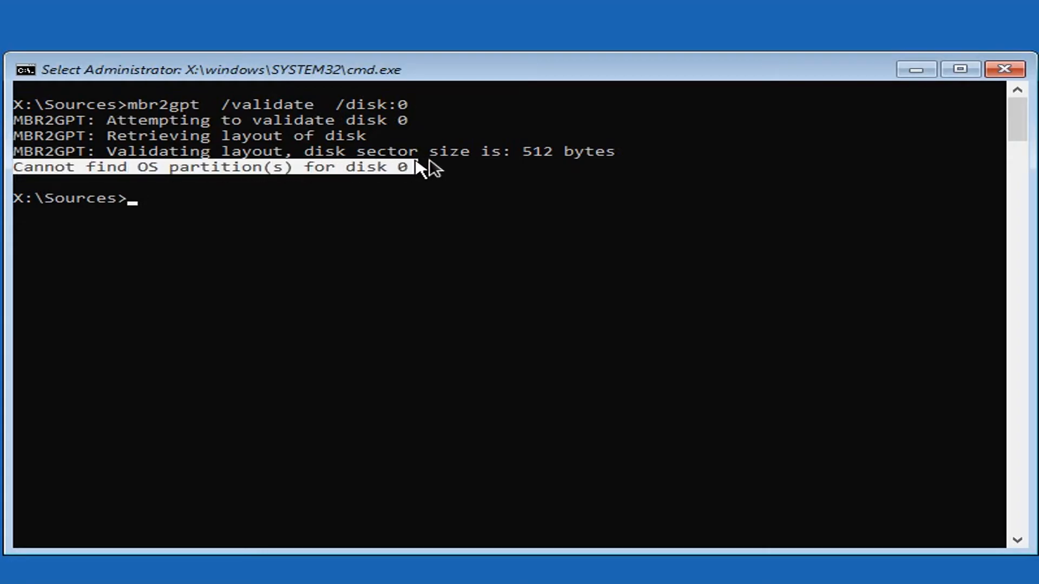
mouse_move(432, 236)
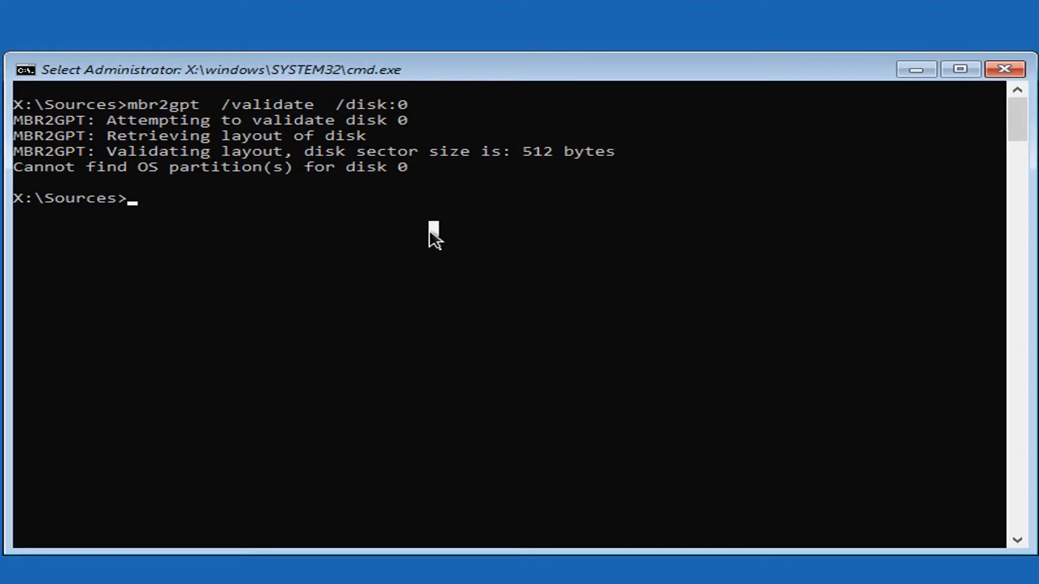
Start DiskPart, select disk 0 and list its partitions
text(diskpart)
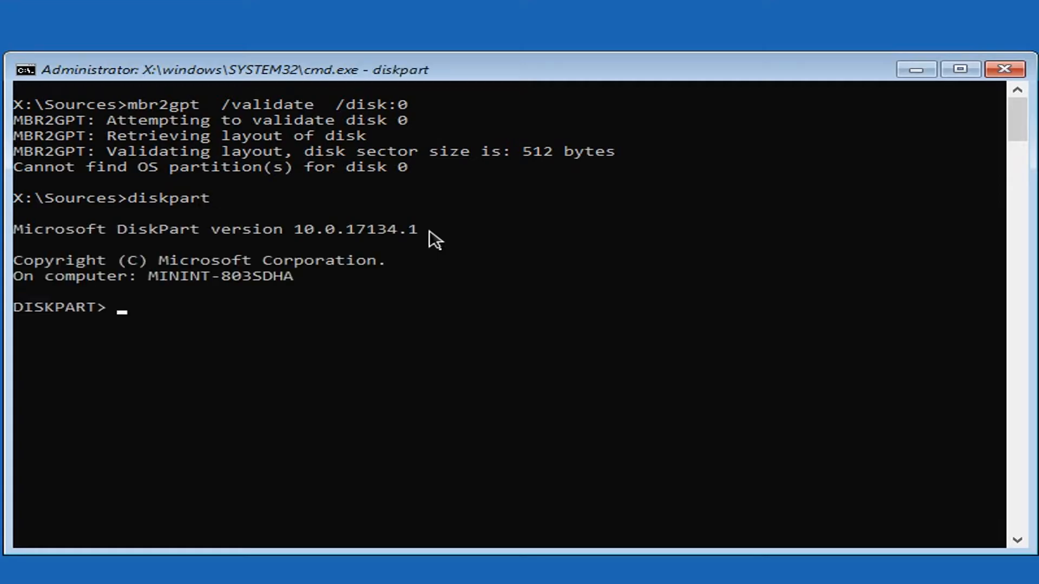
text(sel disk 0)
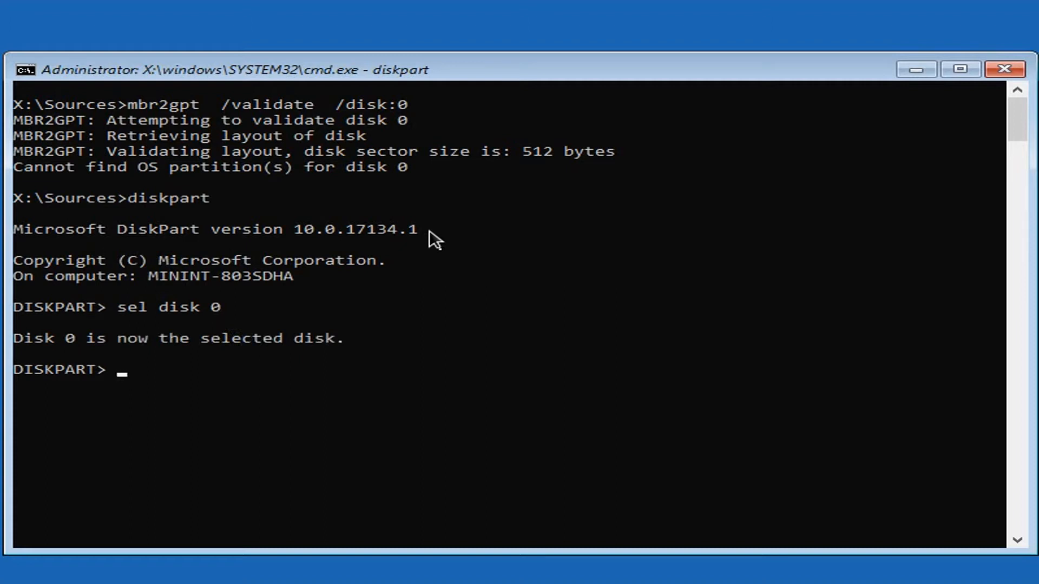
text(list par)
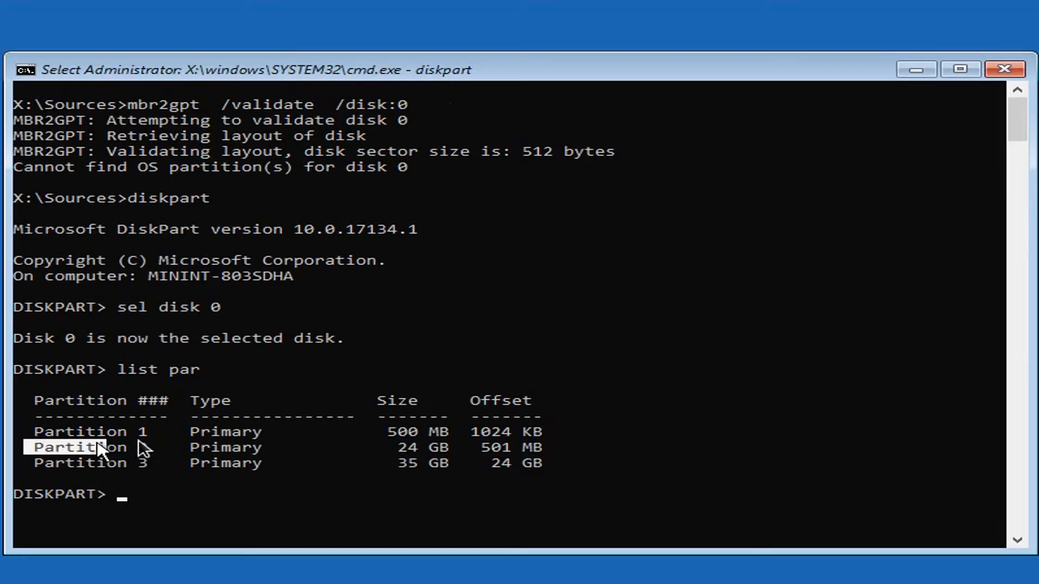
mouse_move(569, 449)
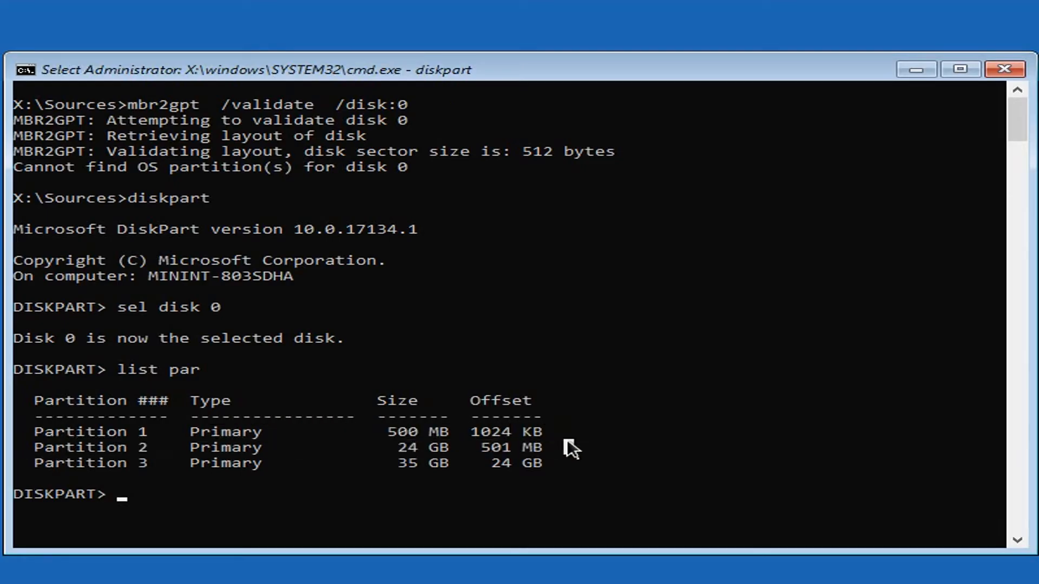
Assign letter W: to partition 2 and B: to partition 1, then exit DiskPart
text(sel par 2)
text(assign letter = W:)
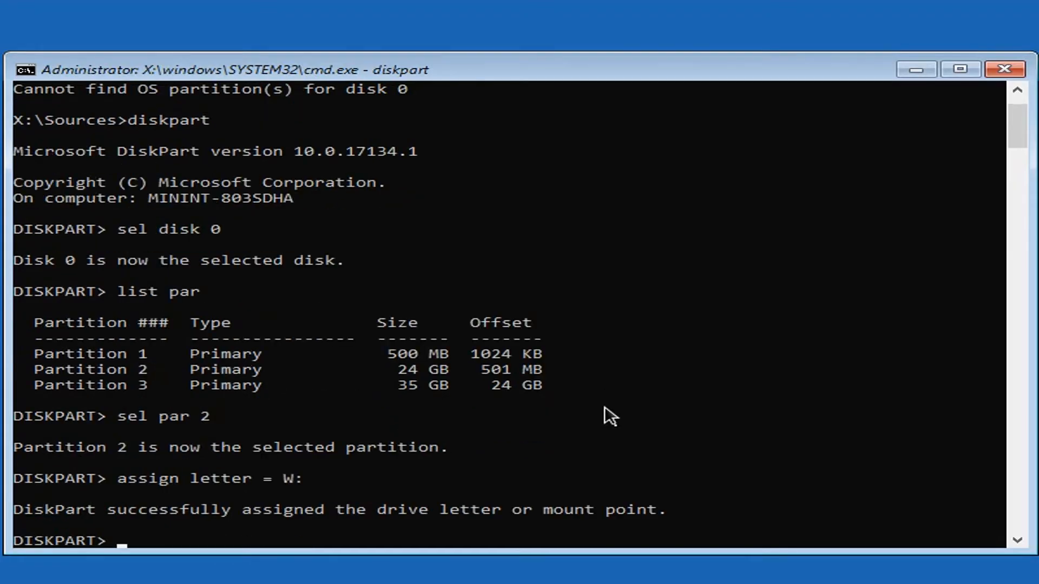
mouse_move(63, 375)
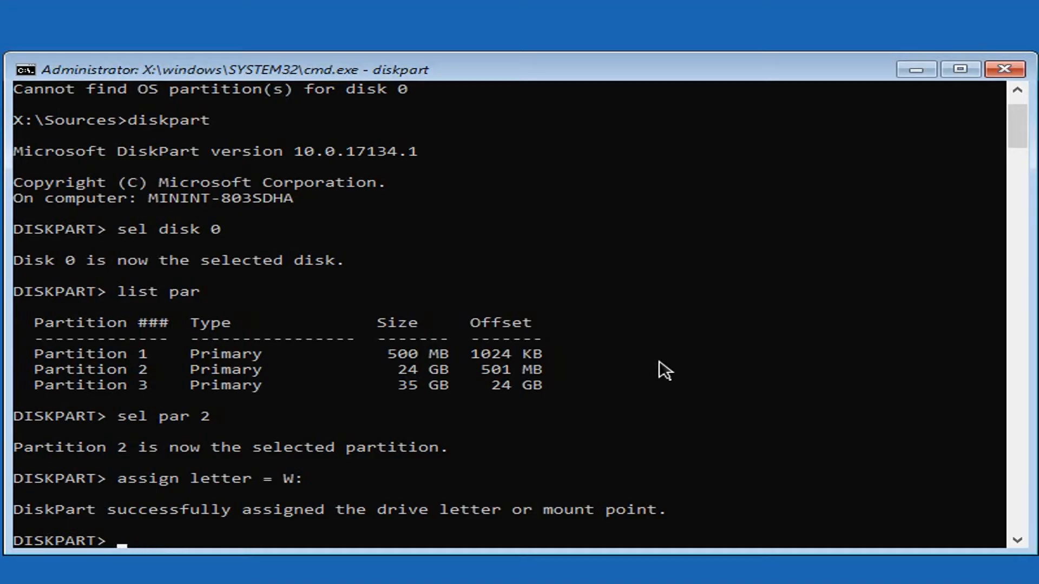
text(sel par 1)
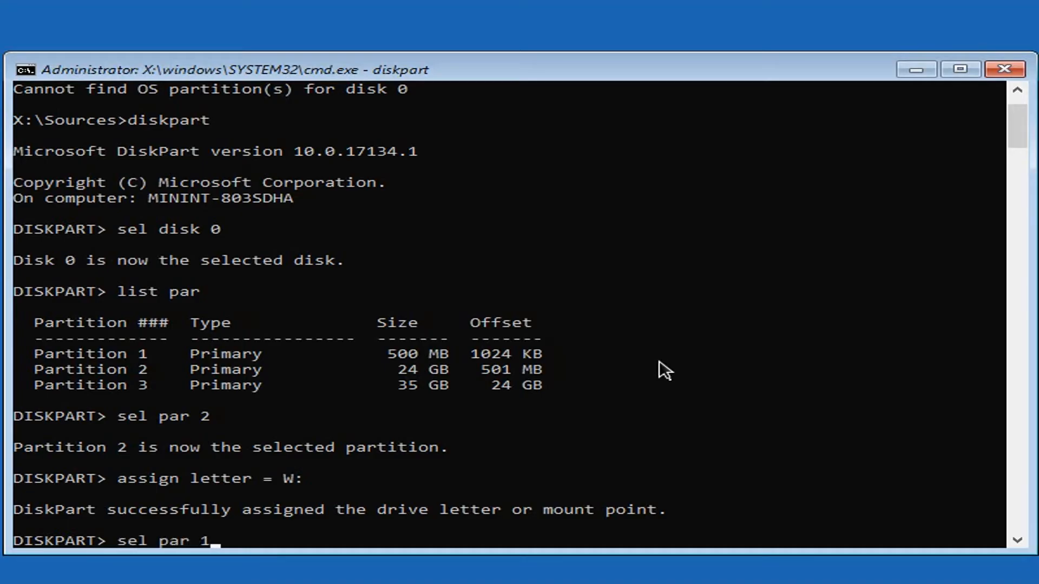
text(assign l)
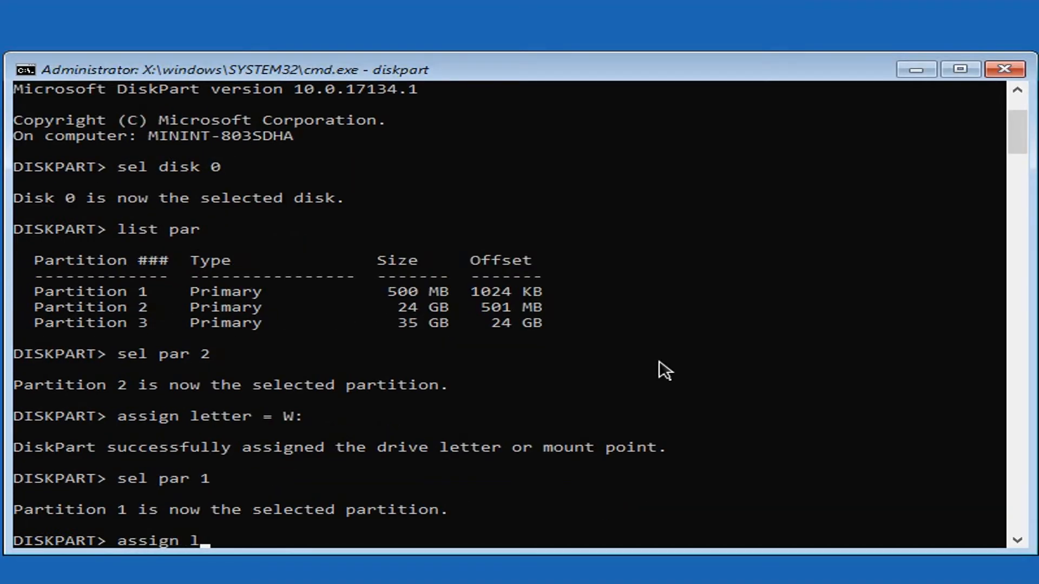
text(etter = B:)
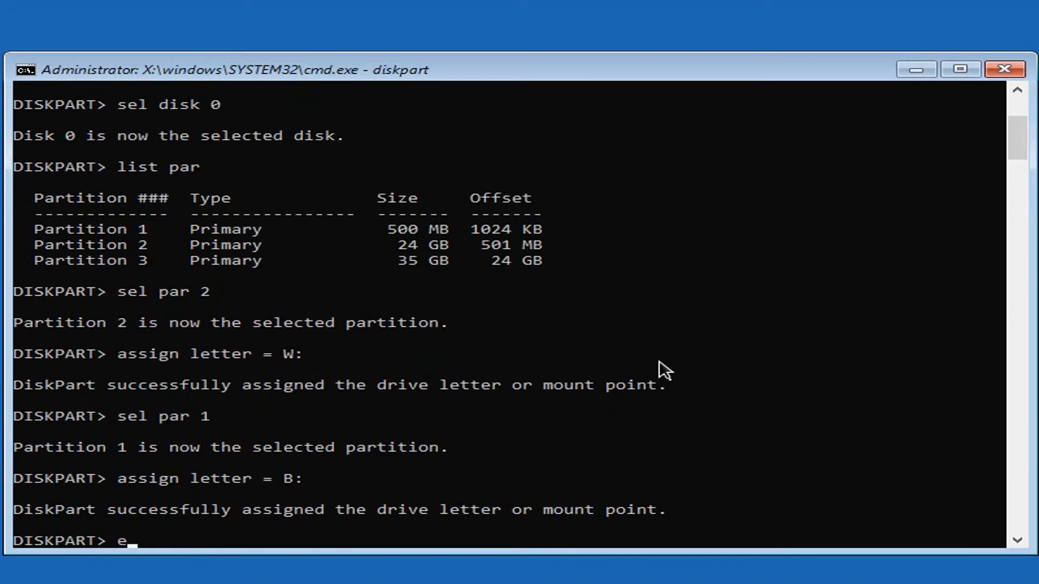
text(xit)
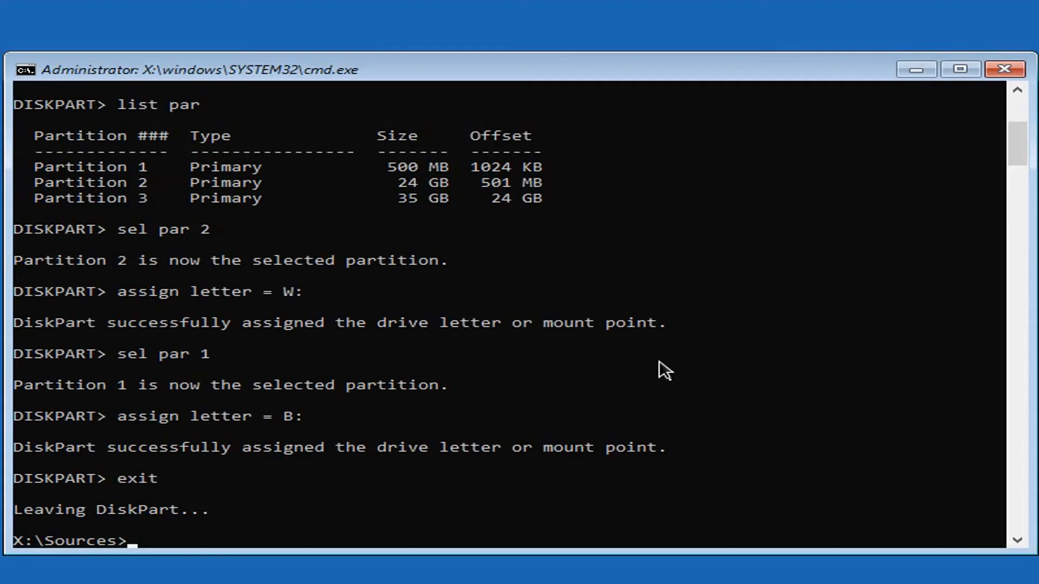
List all contents of W:\, B:\ and B:\Boot with dir /a
text(dir /)
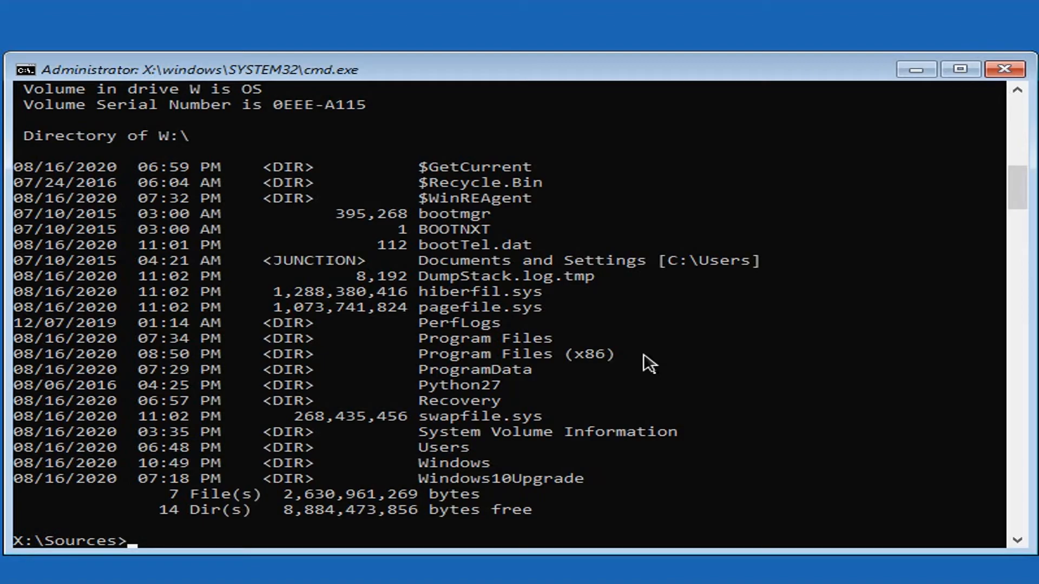
mouse_move(676, 355)
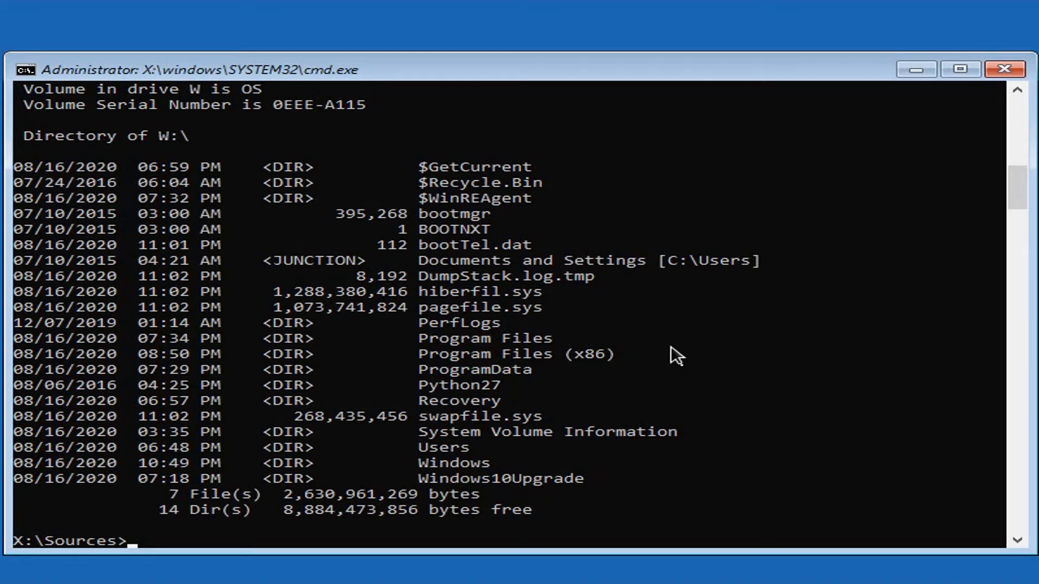
mouse_move(504, 399)
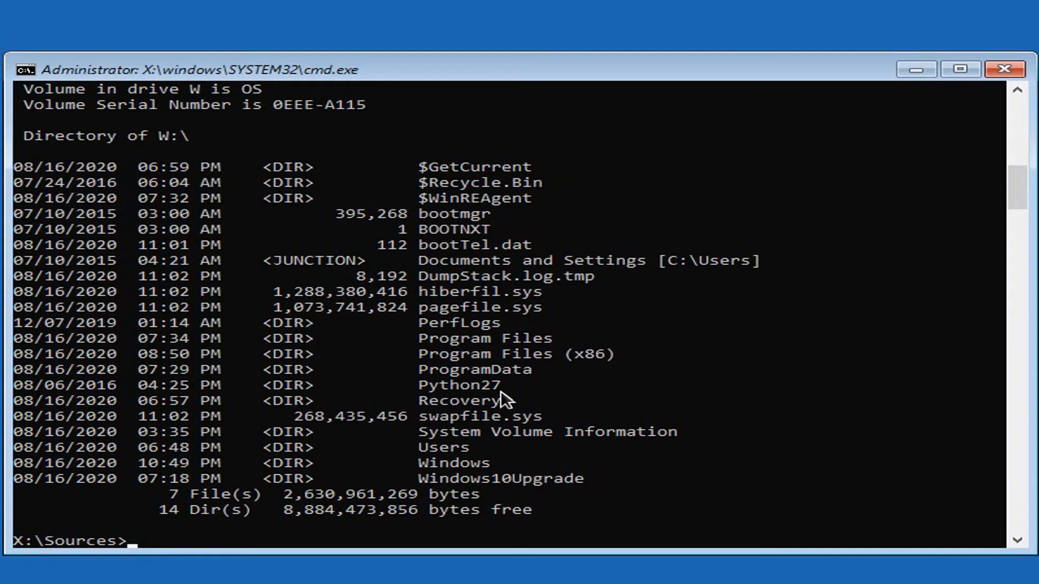
mouse_move(523, 484)
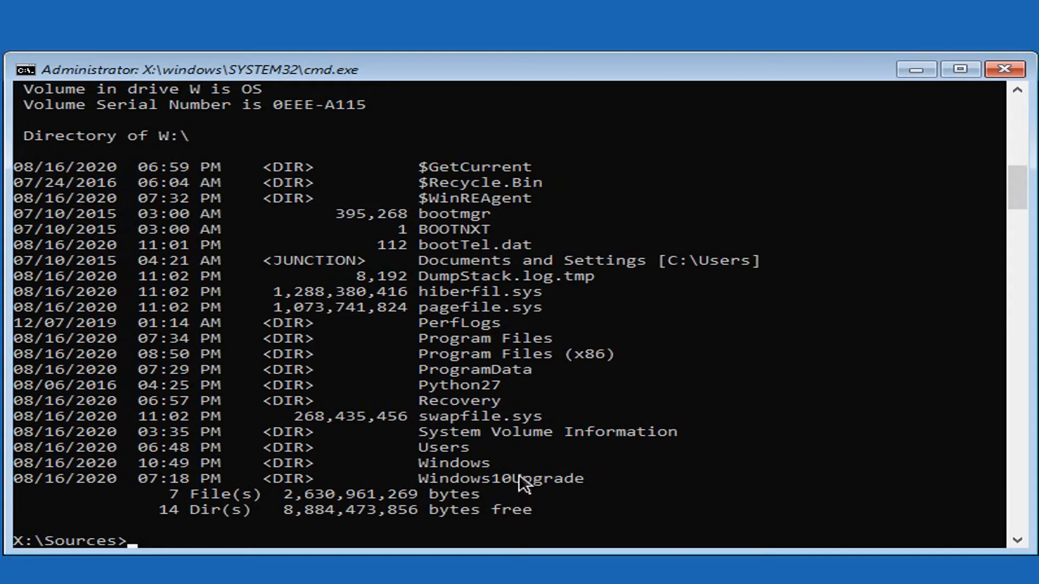
text(dir /a W:\)
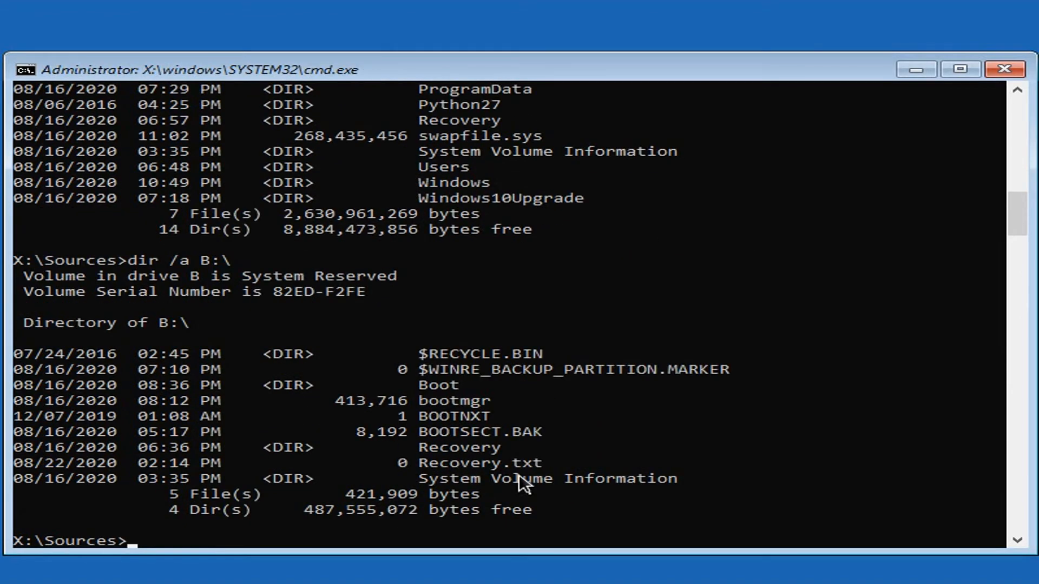
mouse_move(430, 384)
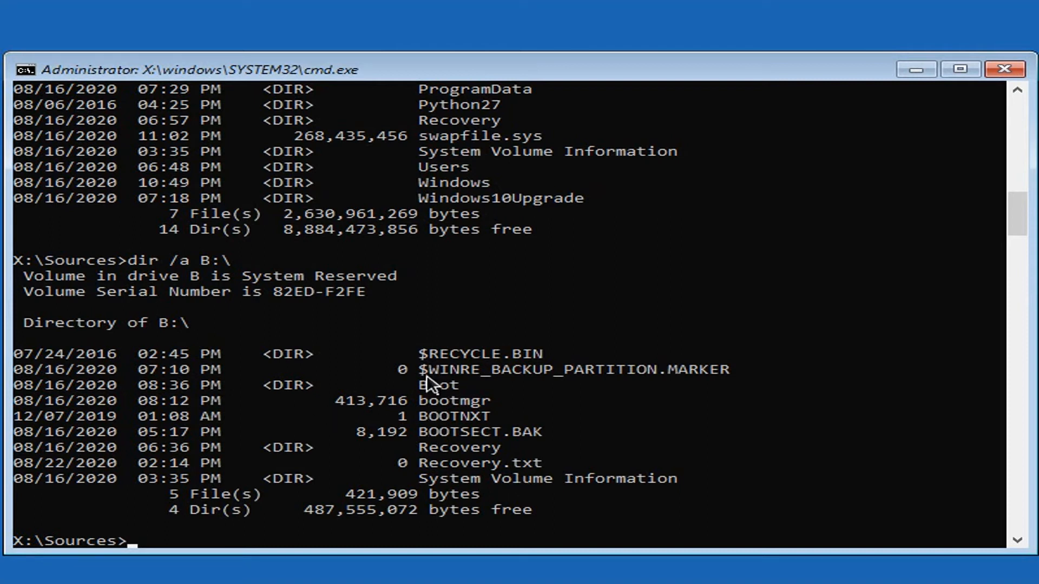
text(dir /a B:\)
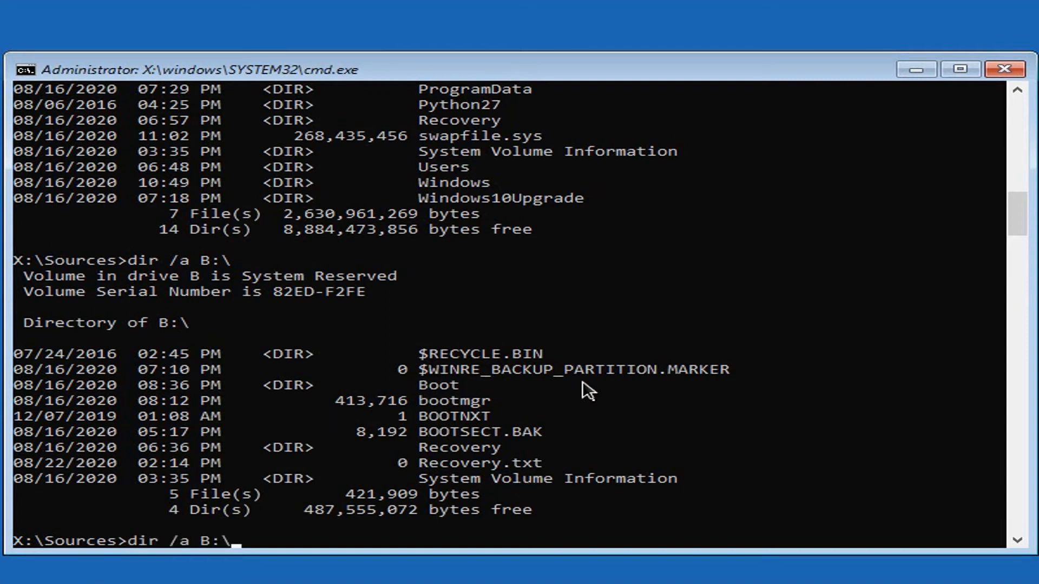
text(Boo)
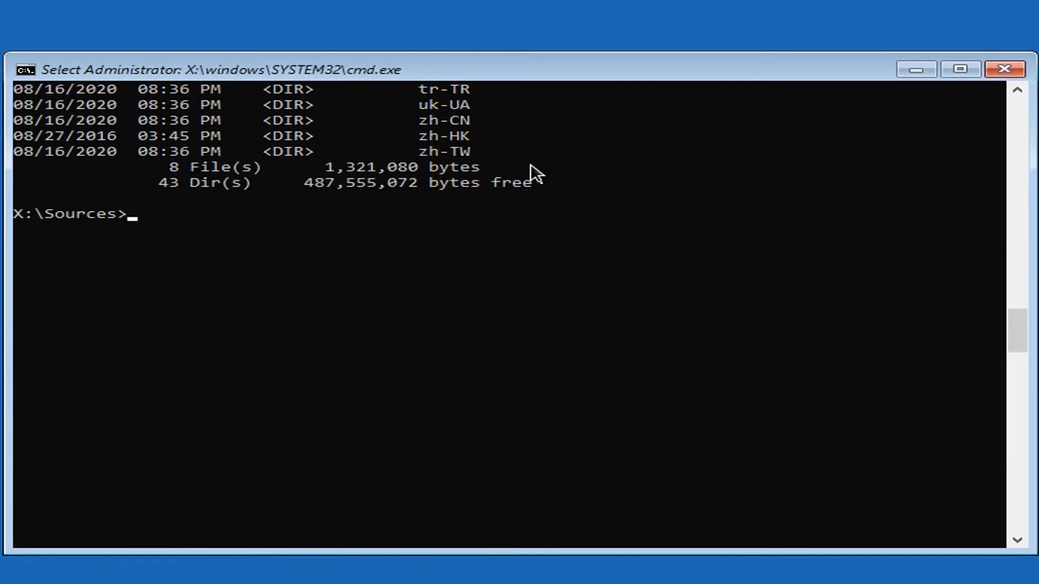
Clear the screen and run bcdedit /store B:\boot\BCD /enum all
text(cl)
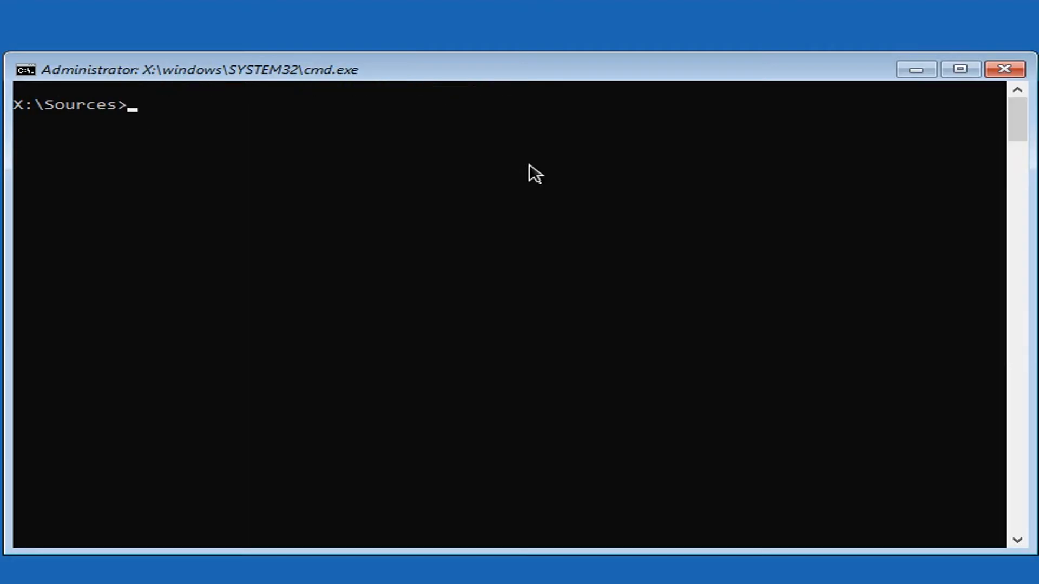
text(bcdedit)
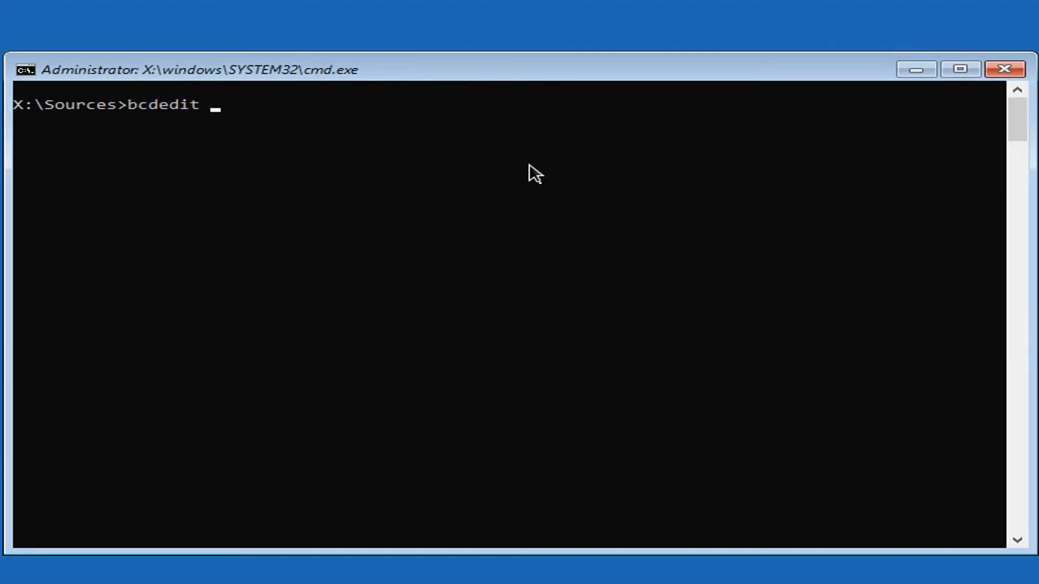
text(/store)
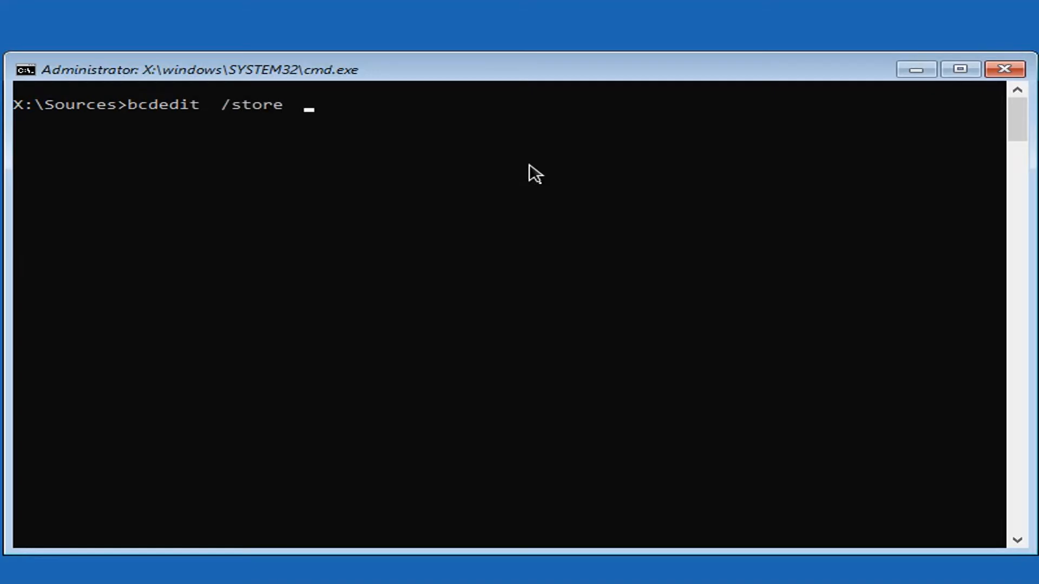
text(B:\)
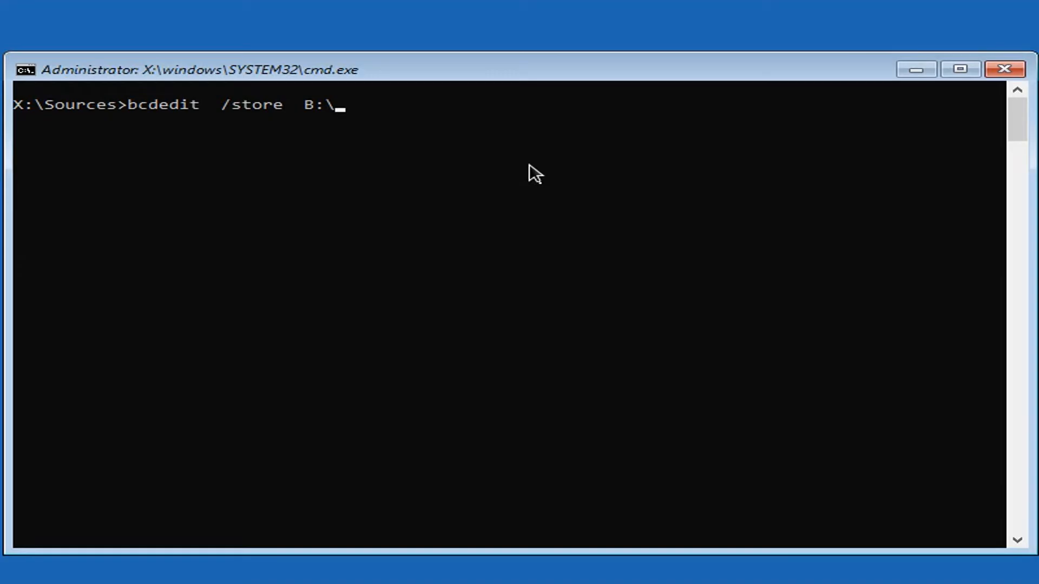
text(boot\)
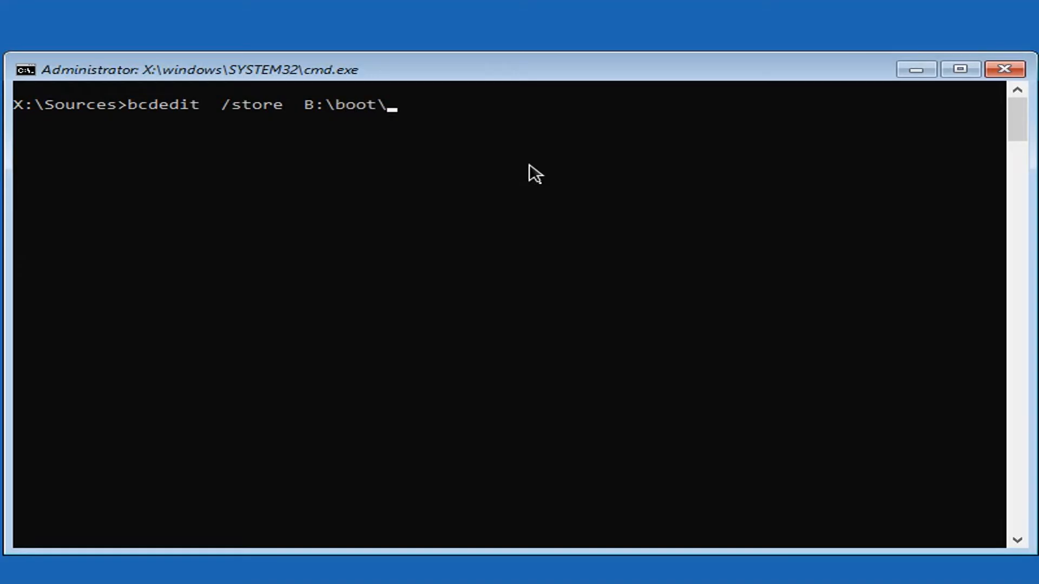
text(BCD)
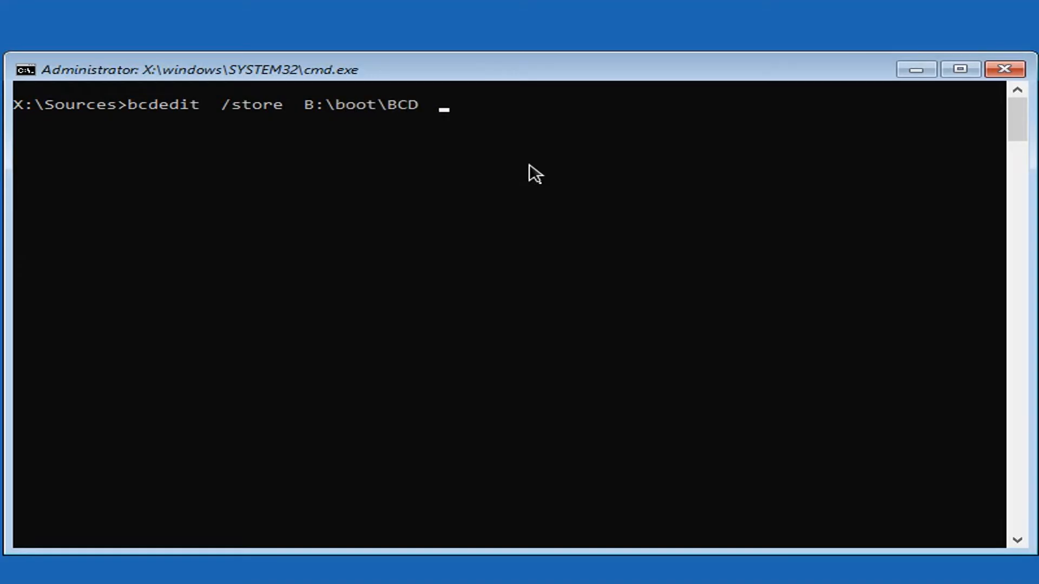
text(/enum)
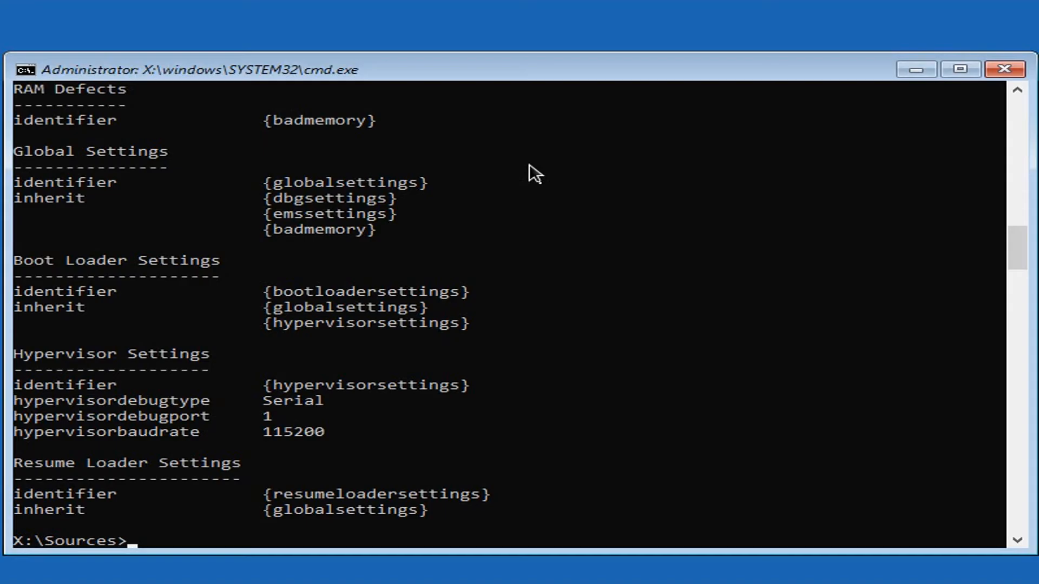
mouse_move(486, 369)
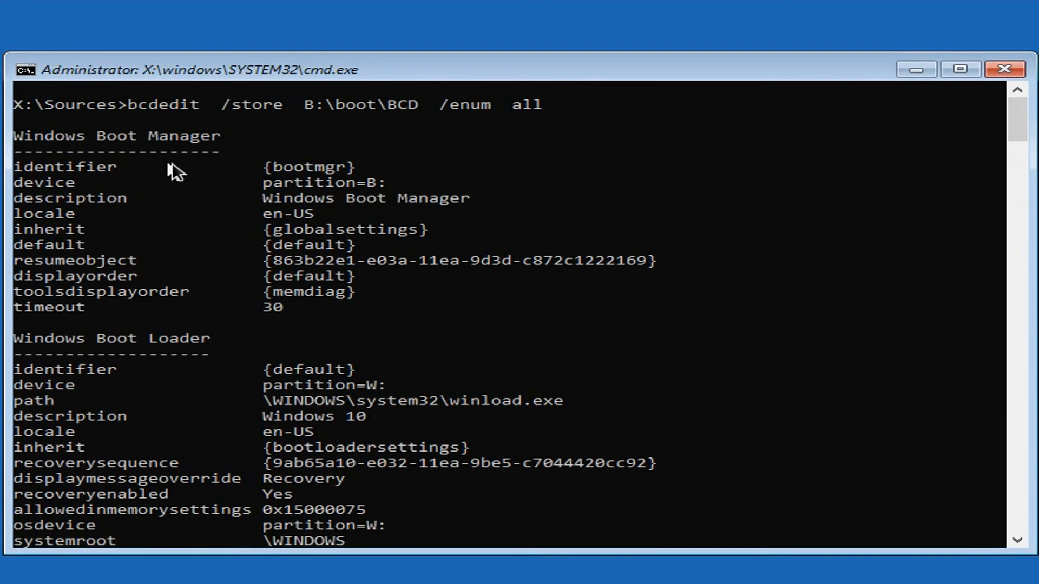
Scroll the boot entries and highlight the recovery loader's [unknown] device value
scroll(down, 3)
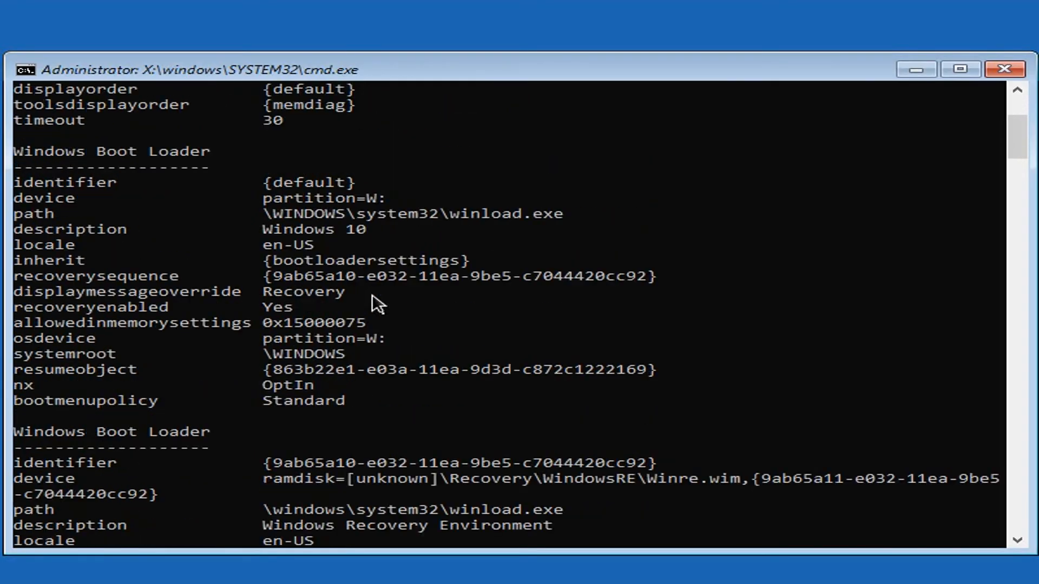
scroll(down, 3)
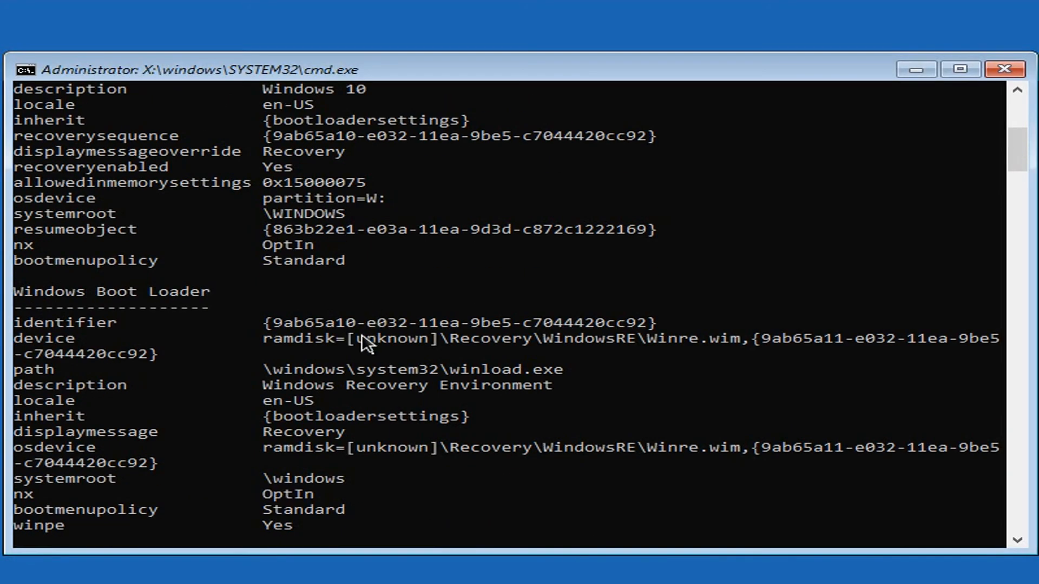
double_click(398, 339)
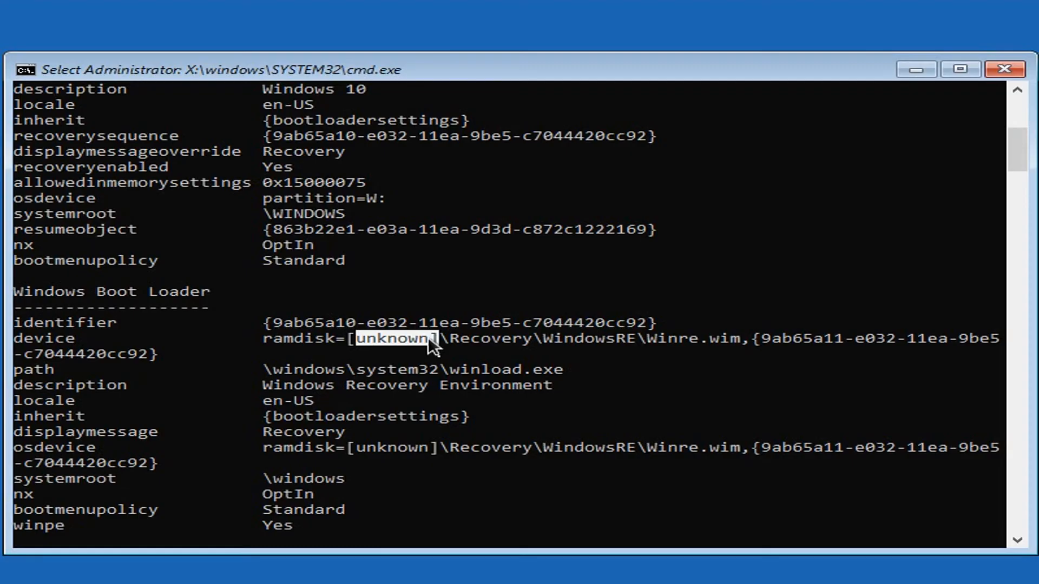
scroll(down, 3)
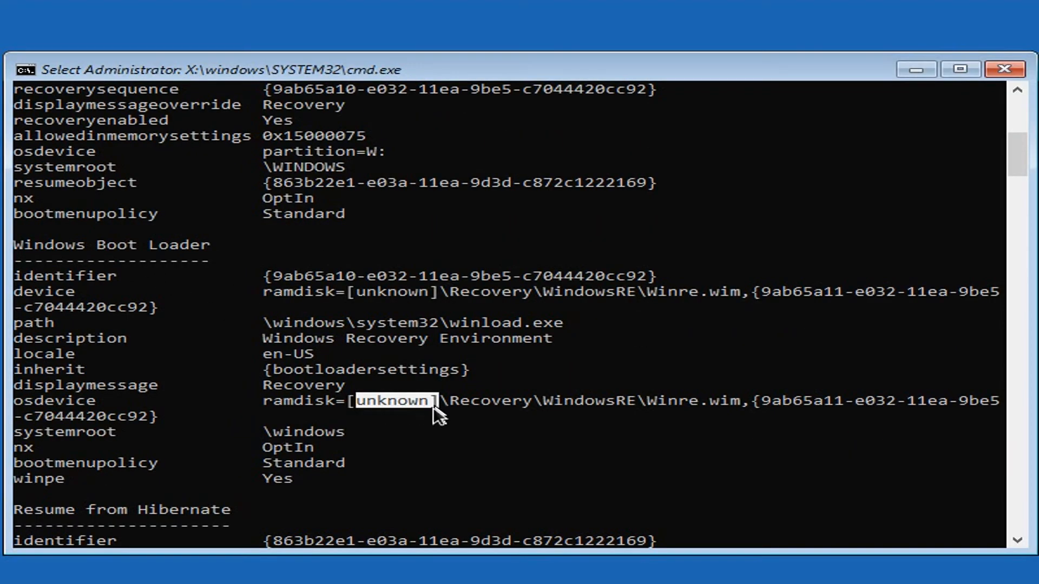
scroll(down, 3)
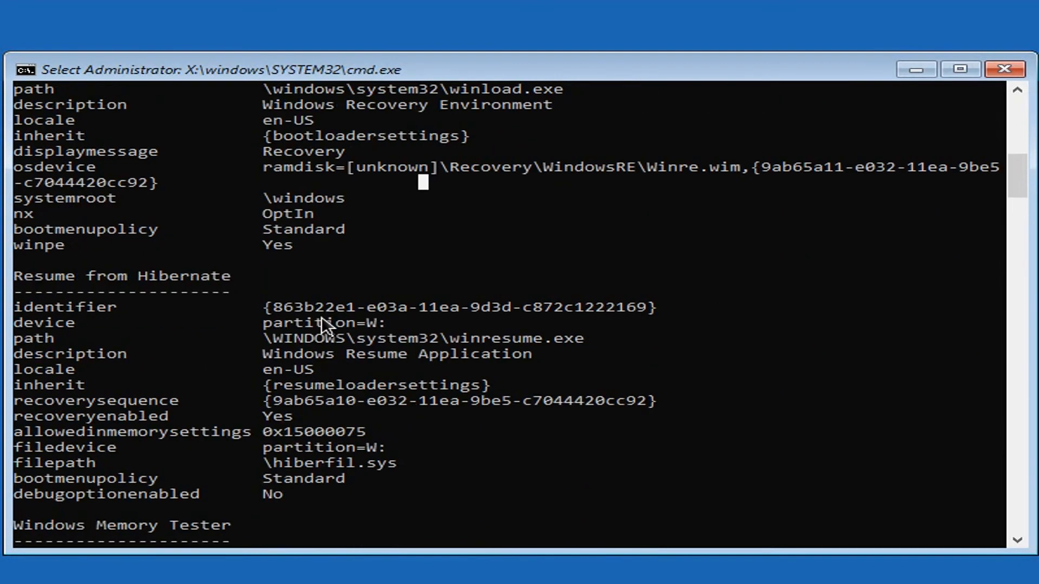
scroll(down, 3)
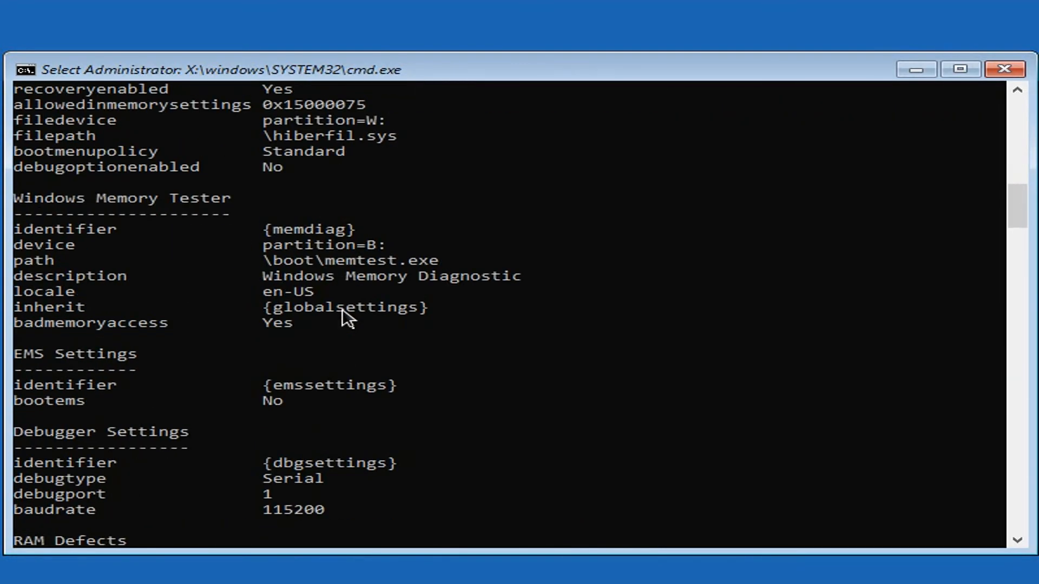
scroll(down, 3)
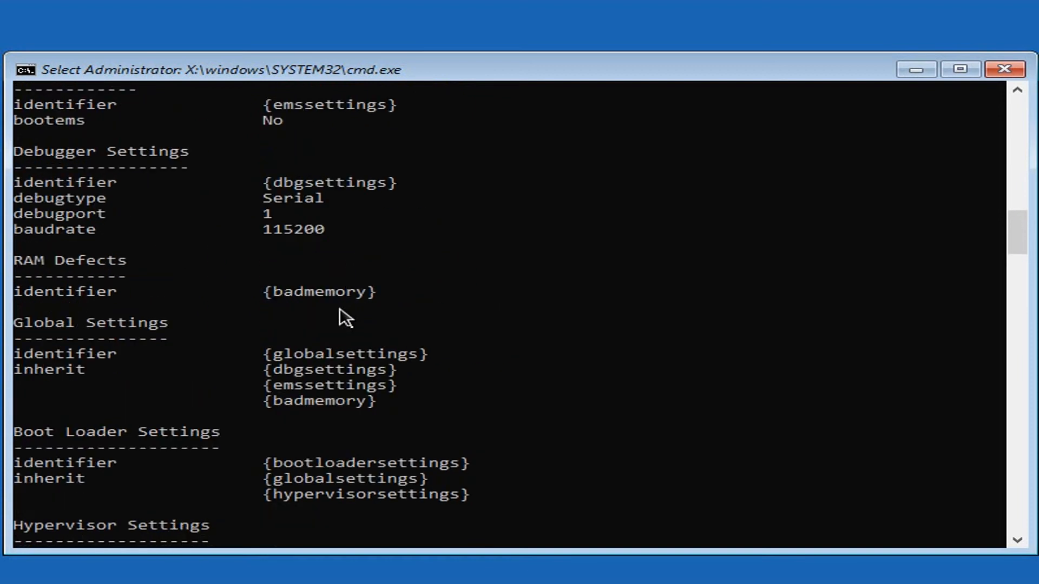
scroll(down, 3)
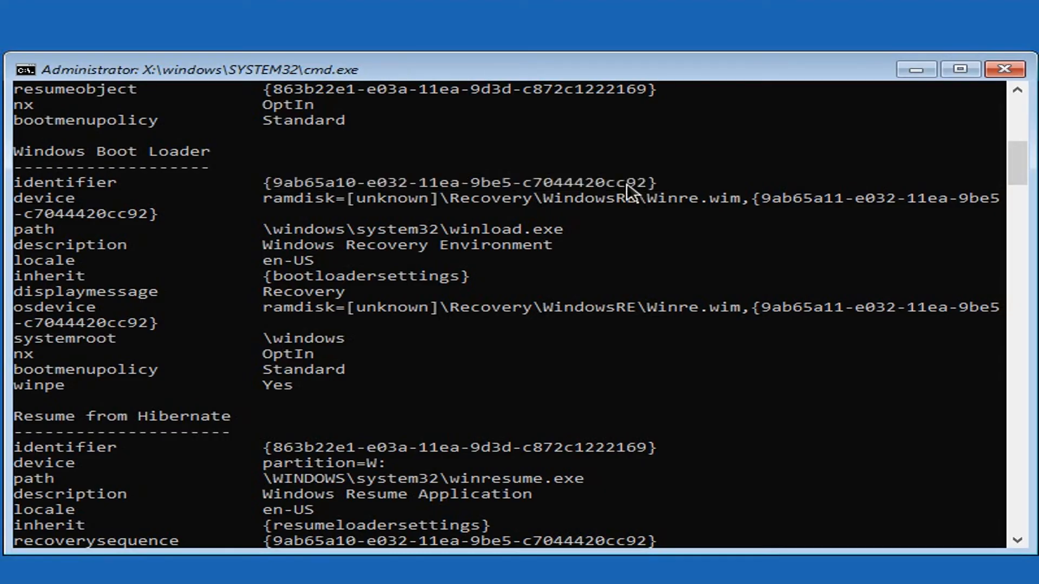
scroll(down, 3)
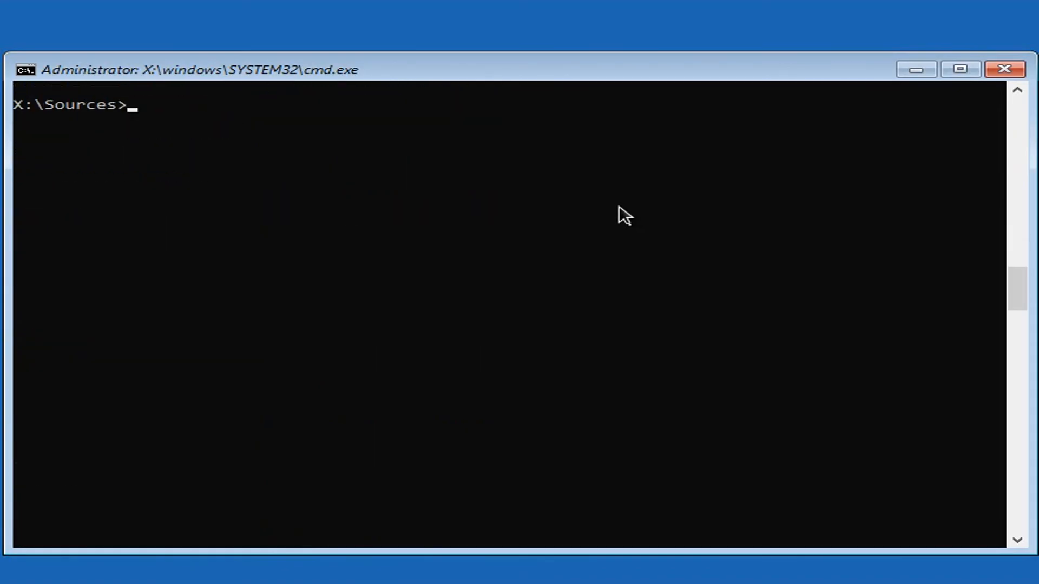
Delete entry {9ab65a10-e032-11ea-9be5-c7044420cc92} from B:\boot\bcd with bcdedit /delete
text(bcdedit)
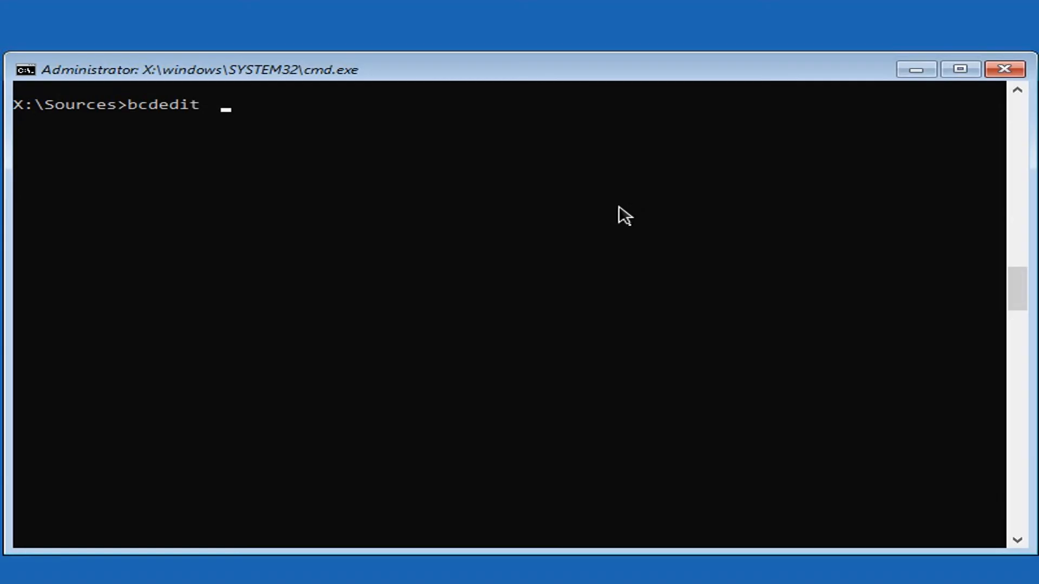
text(/st)
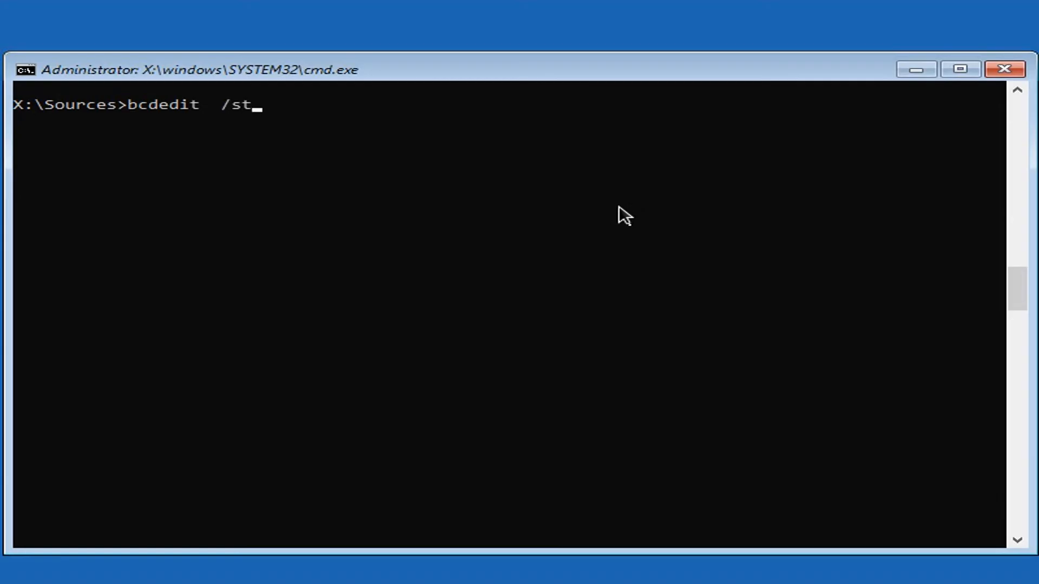
text(ore  B:\)
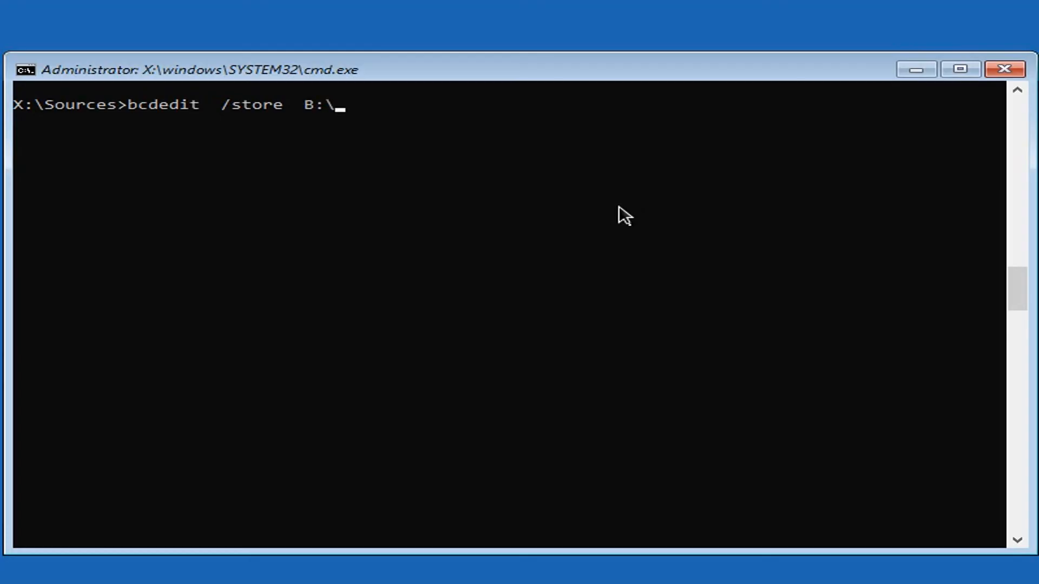
text(boot\)
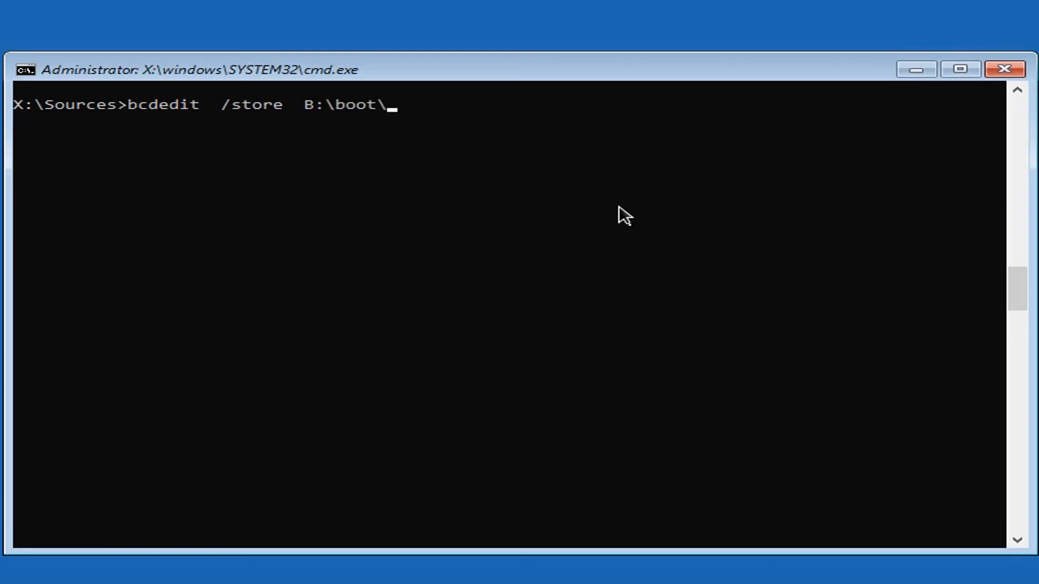
text(bcd)
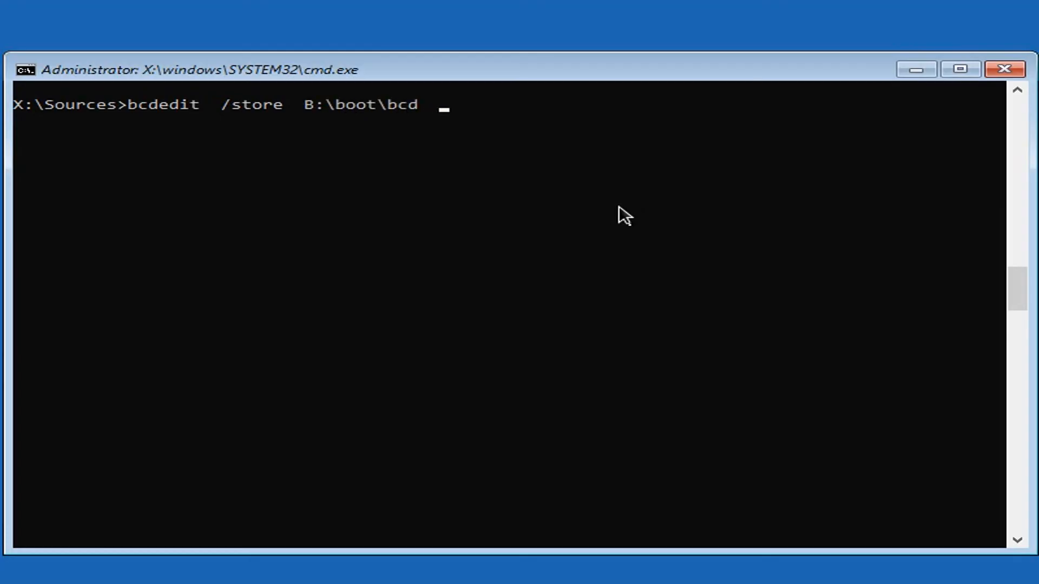
text(/delete)
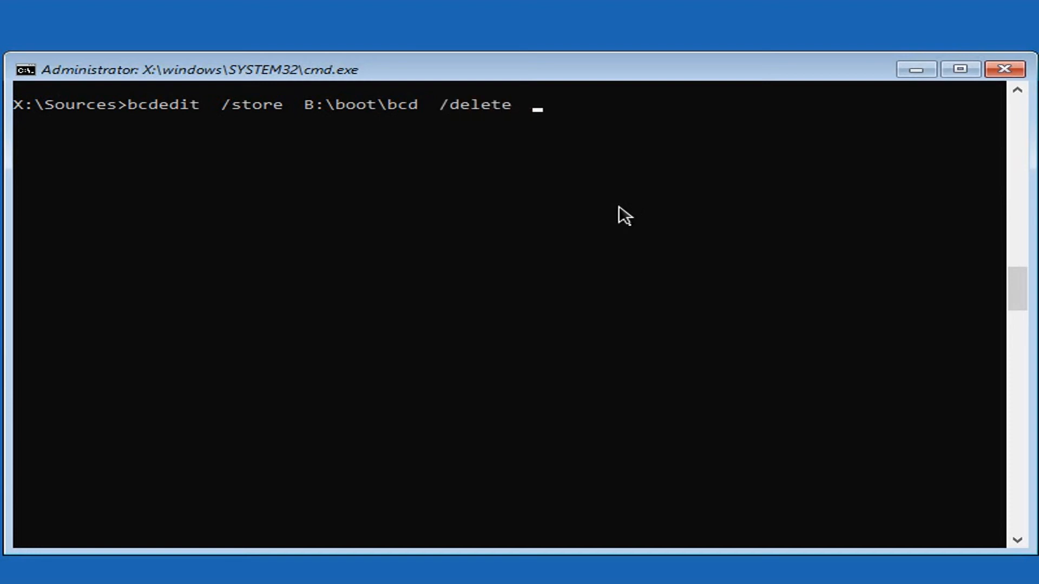
text({9ab65a10-e032-11ea-9be5-c7044420cc92})
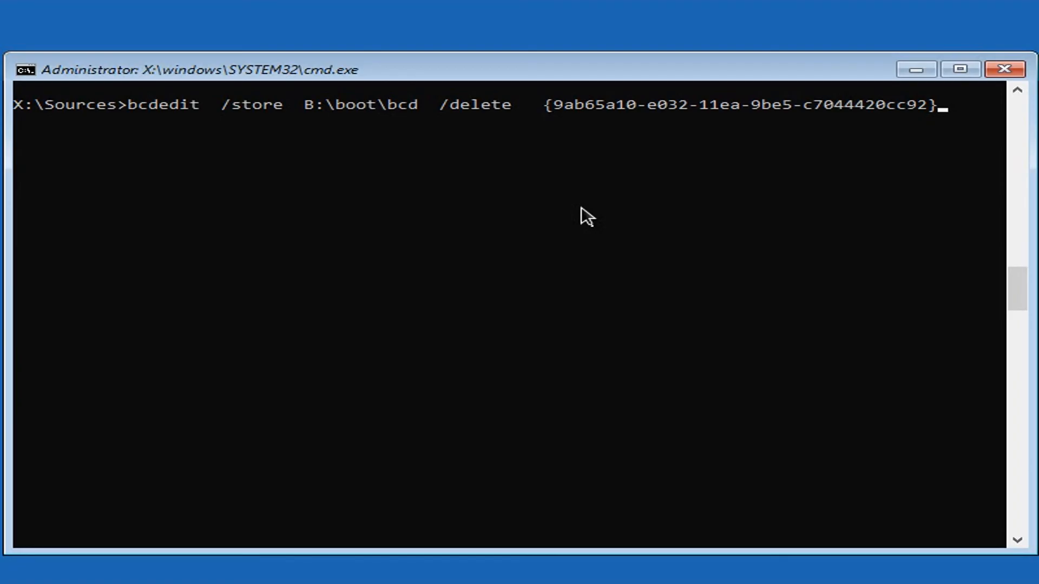
key(enter)
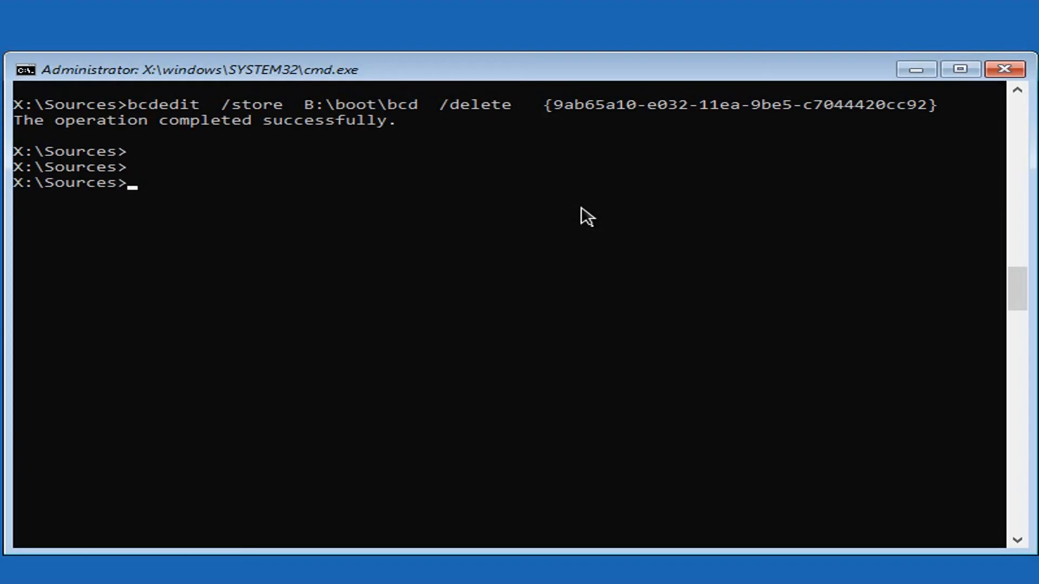
text(bcdedit  /store  B:\boot\bcd  /delete   {9ab65a10-e032-1)
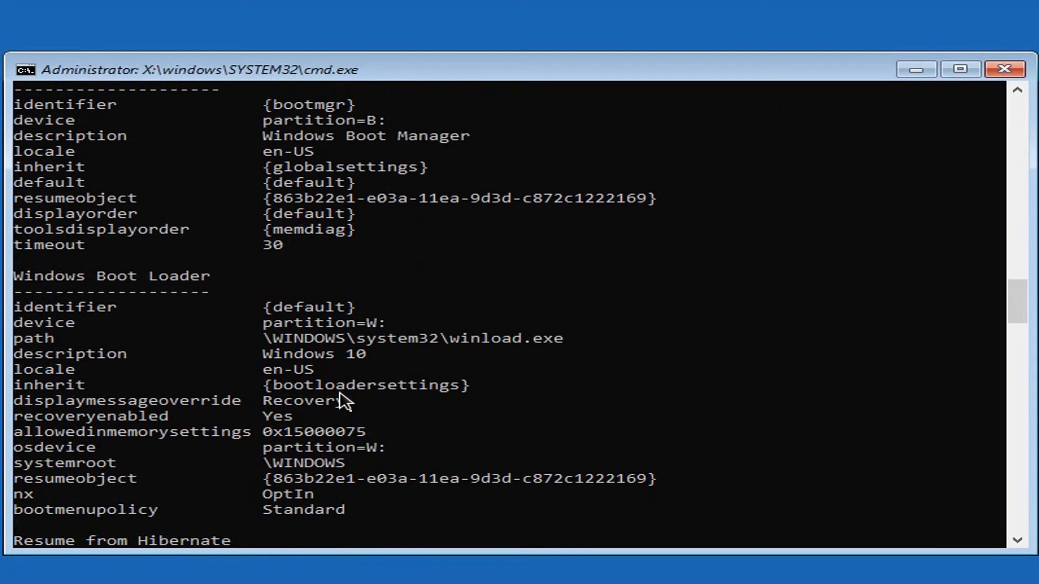
Scroll through the remaining boot entries to confirm the recovery loader is gone
scroll(down, 3)
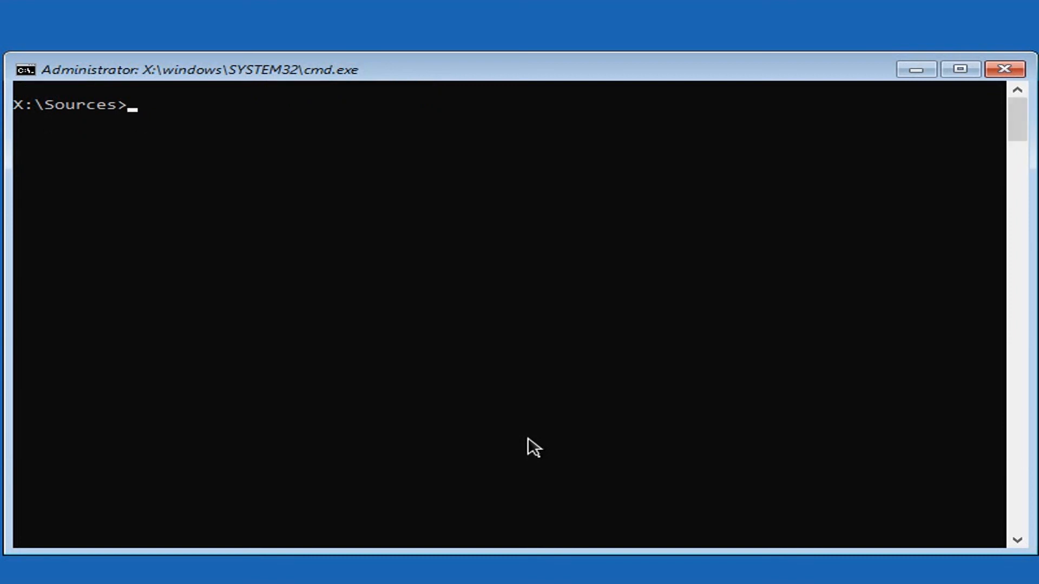
Run mbr2gpt /validate /disk:0 until it passes, then type exit
text(m)
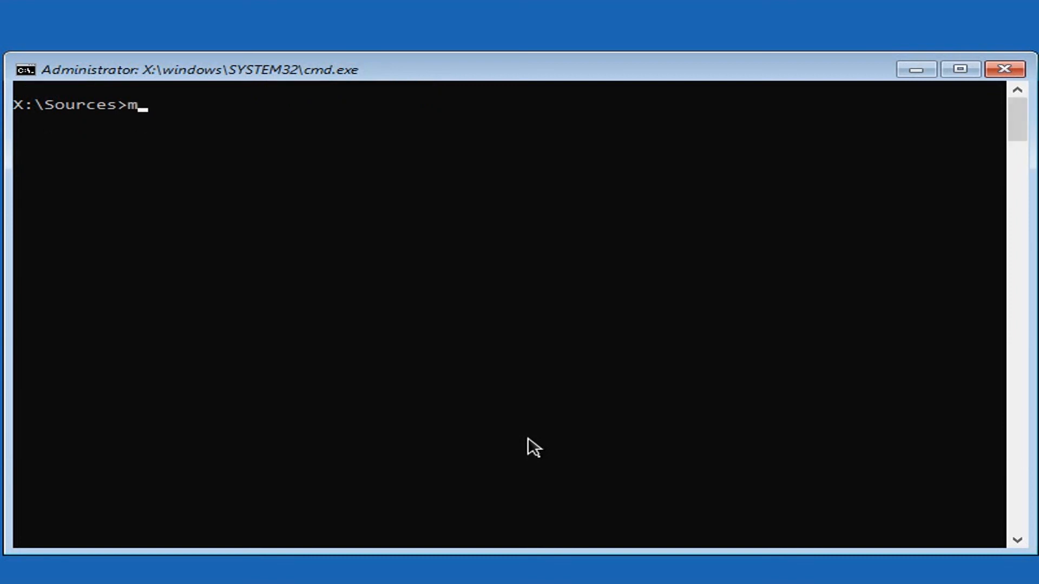
text(br2gpt /)
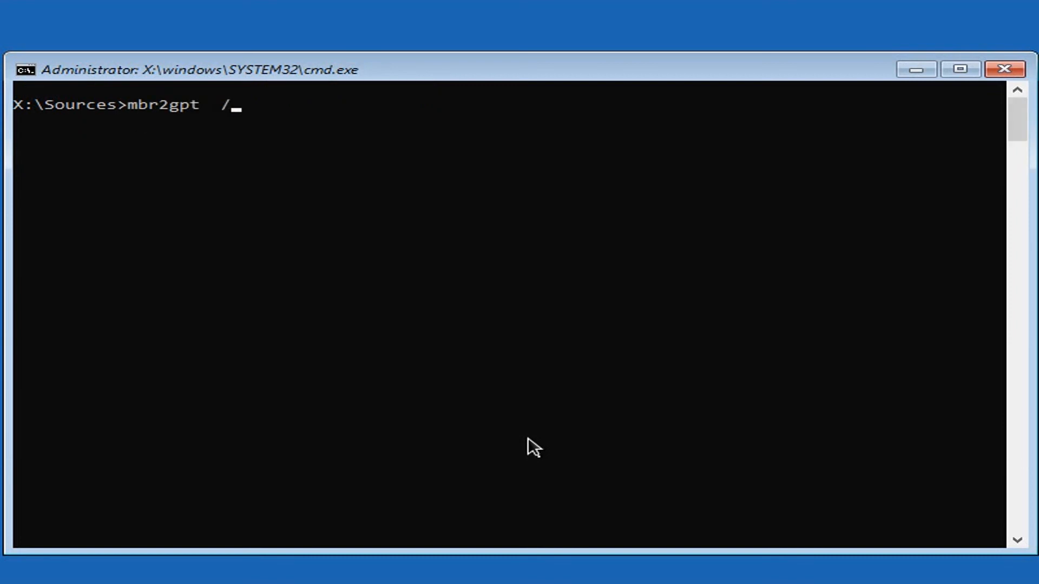
text(validate)
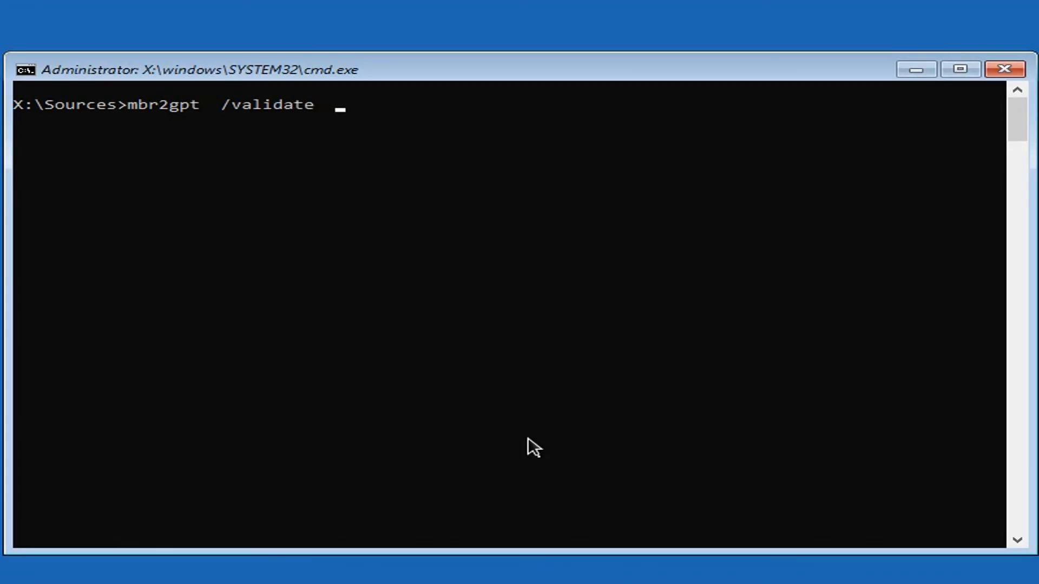
text(/disk:0)
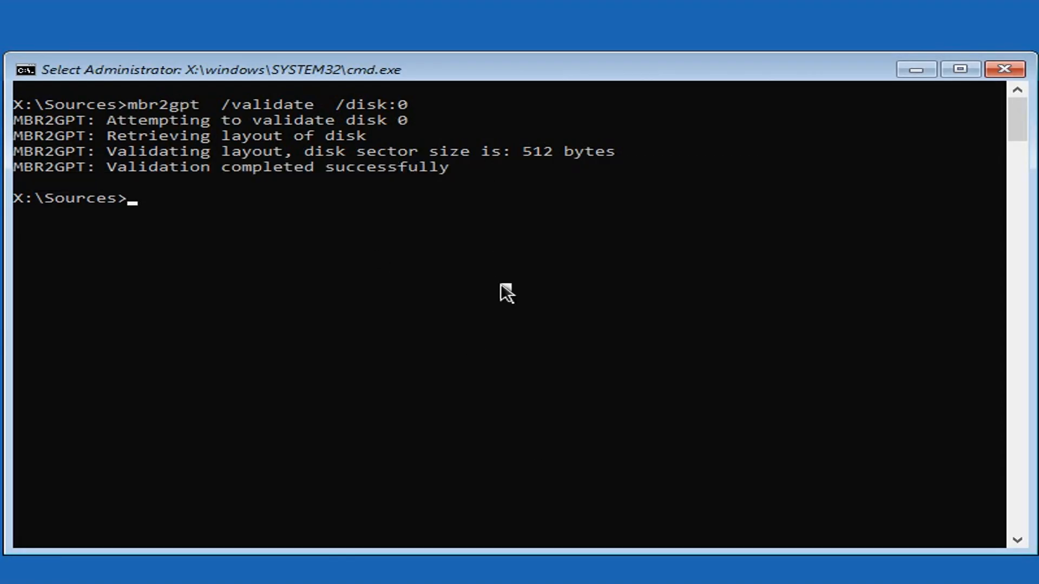
text(exit)
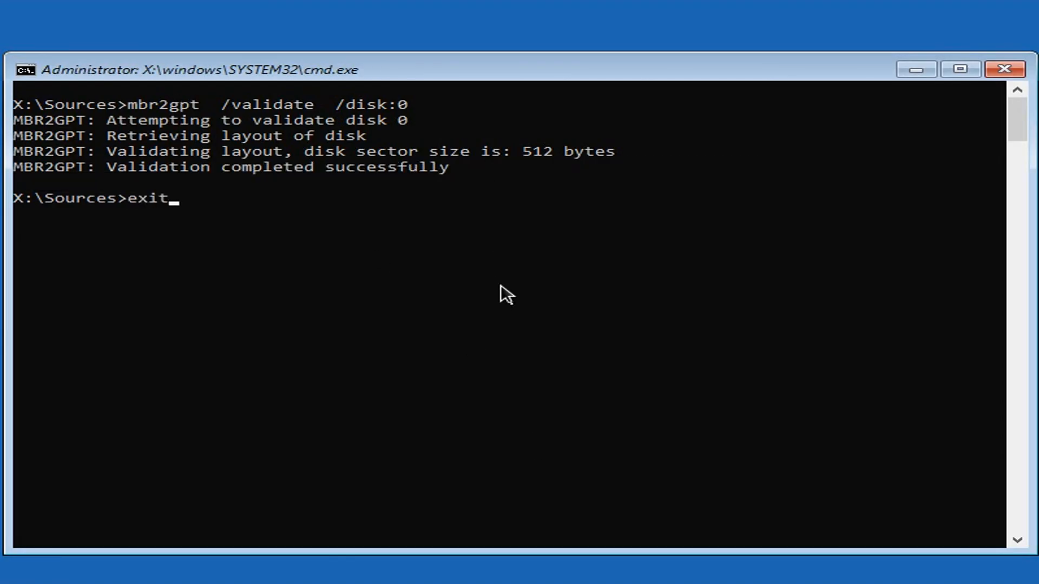